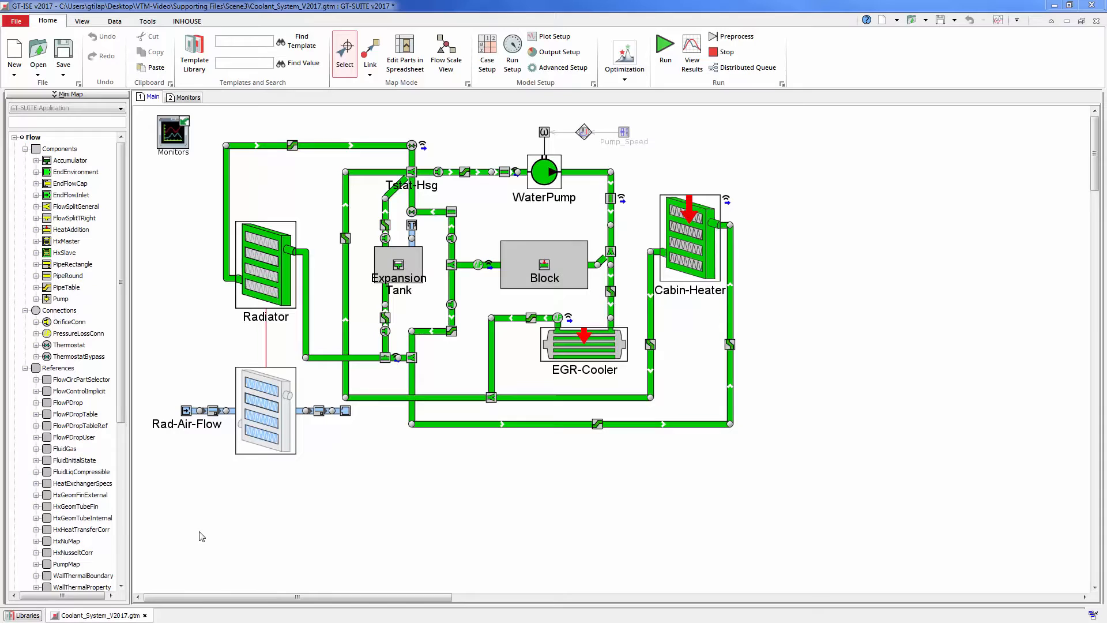
Assign the WaterPump_C - SupplierB (230 LPM @ 5000RPM) map as the water pump's performance object.
{"action": "left_click", "coordinate": [543, 173]}
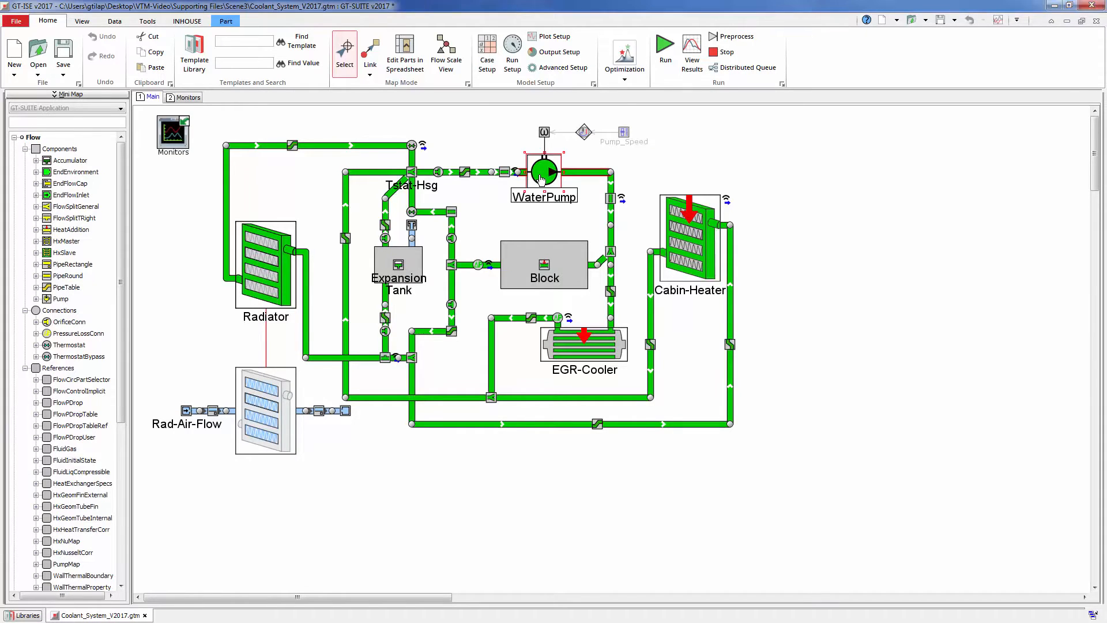
{"action": "double_click", "coordinate": [543, 172]}
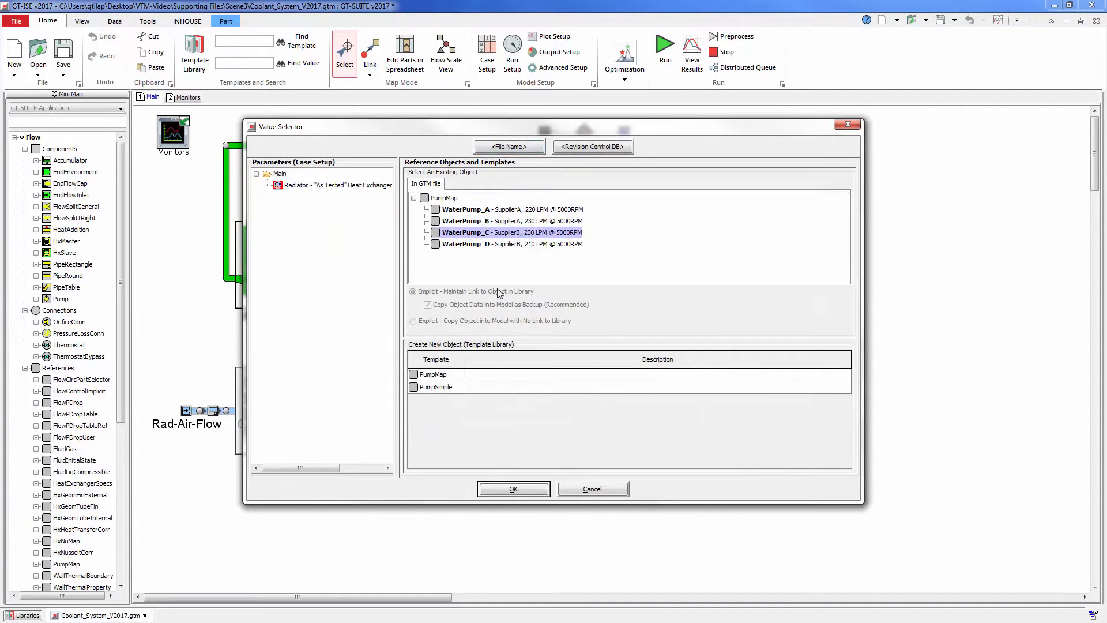
{"action": "left_click", "coordinate": [513, 489]}
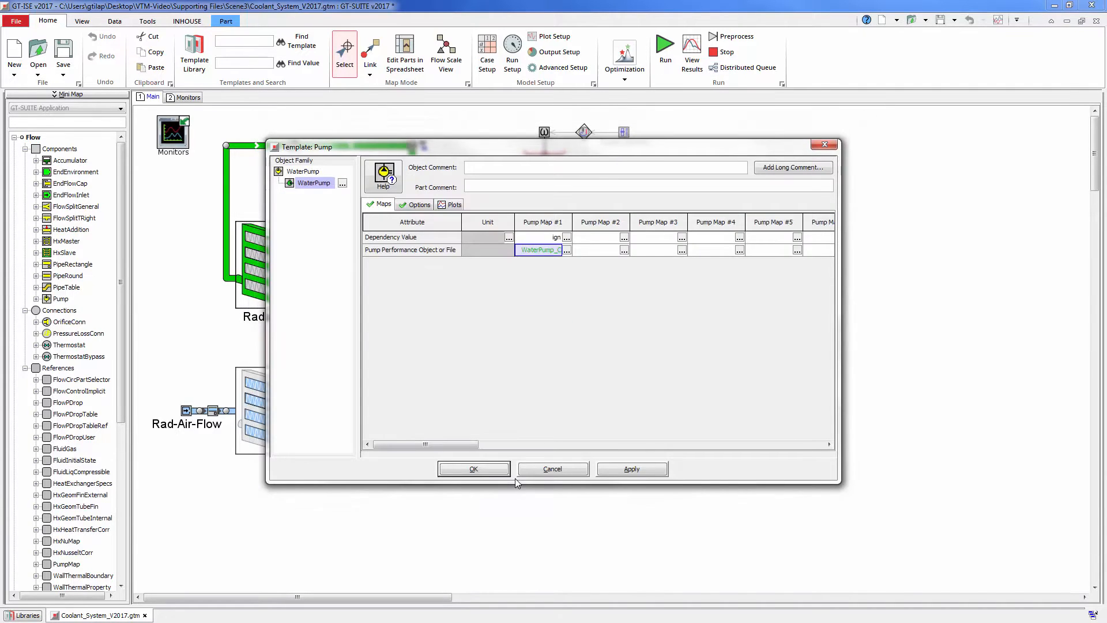
{"action": "left_click", "coordinate": [473, 468]}
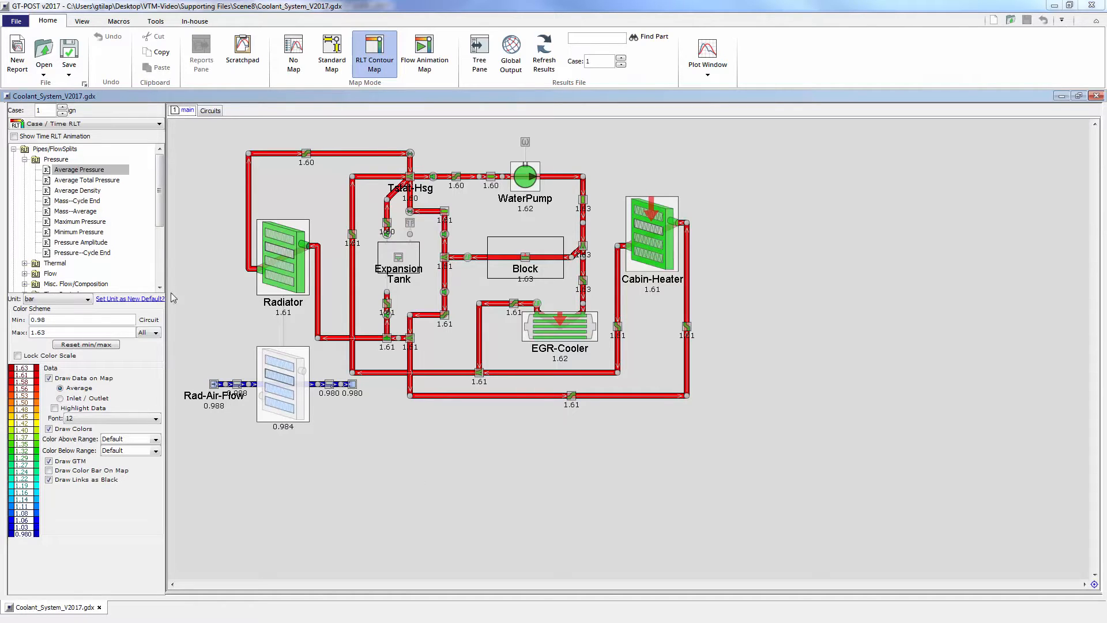
Show the RLT contour map of average pipe pressure for case 1 (about 1.60-1.63 bar).
{"action": "left_click", "coordinate": [80, 170]}
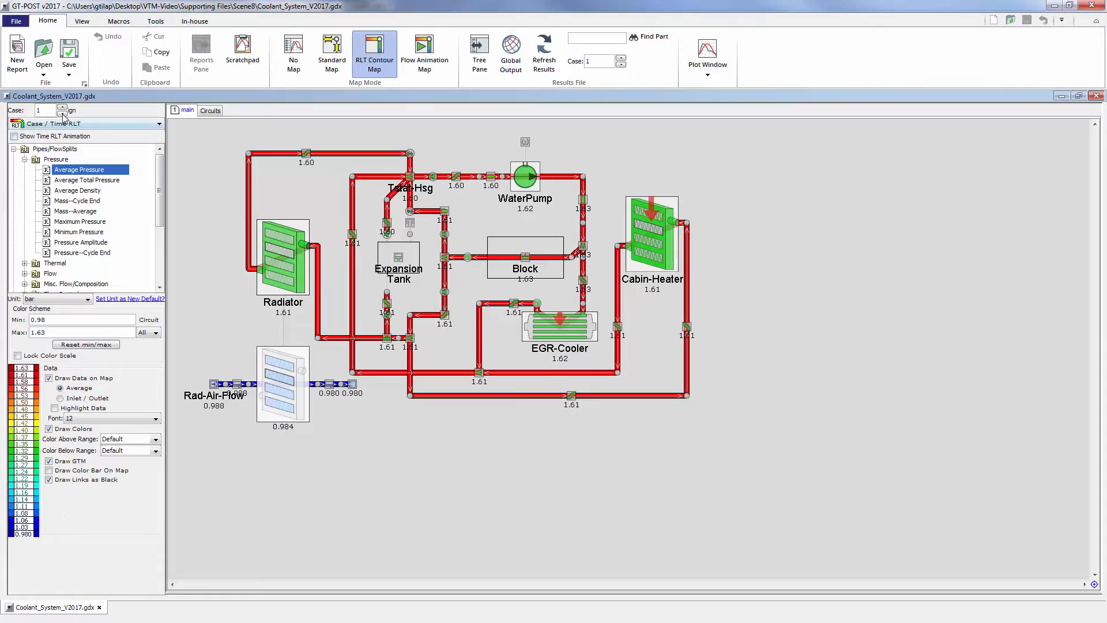